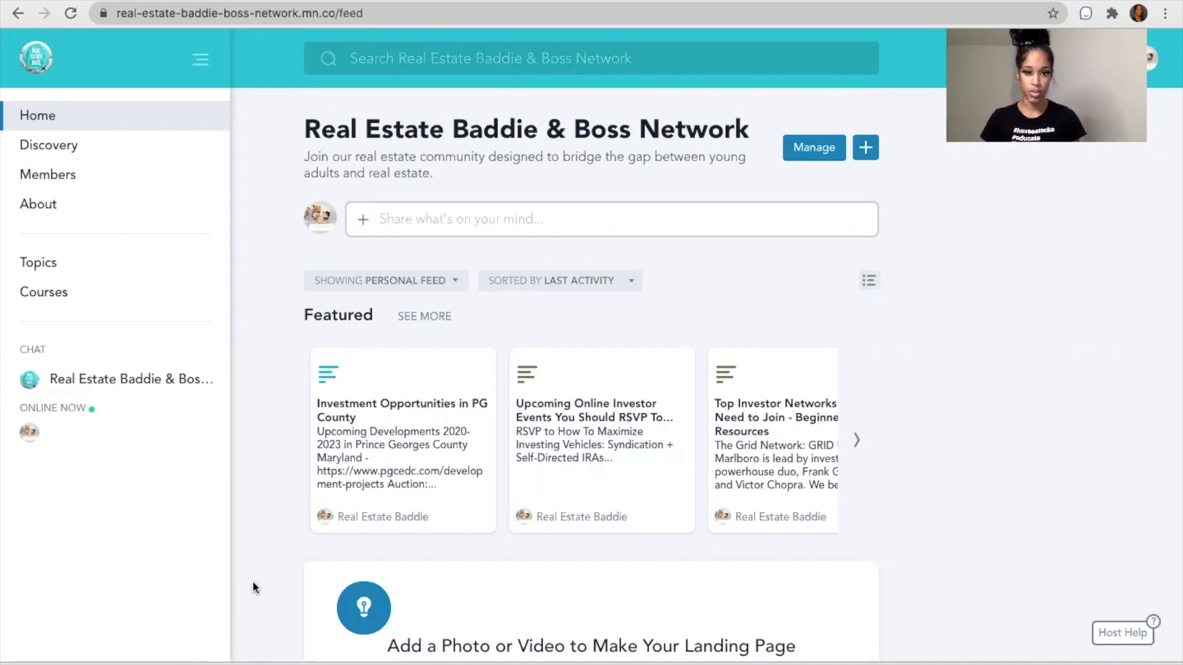
{"action": "mouse_move", "coordinate": [250, 499]}
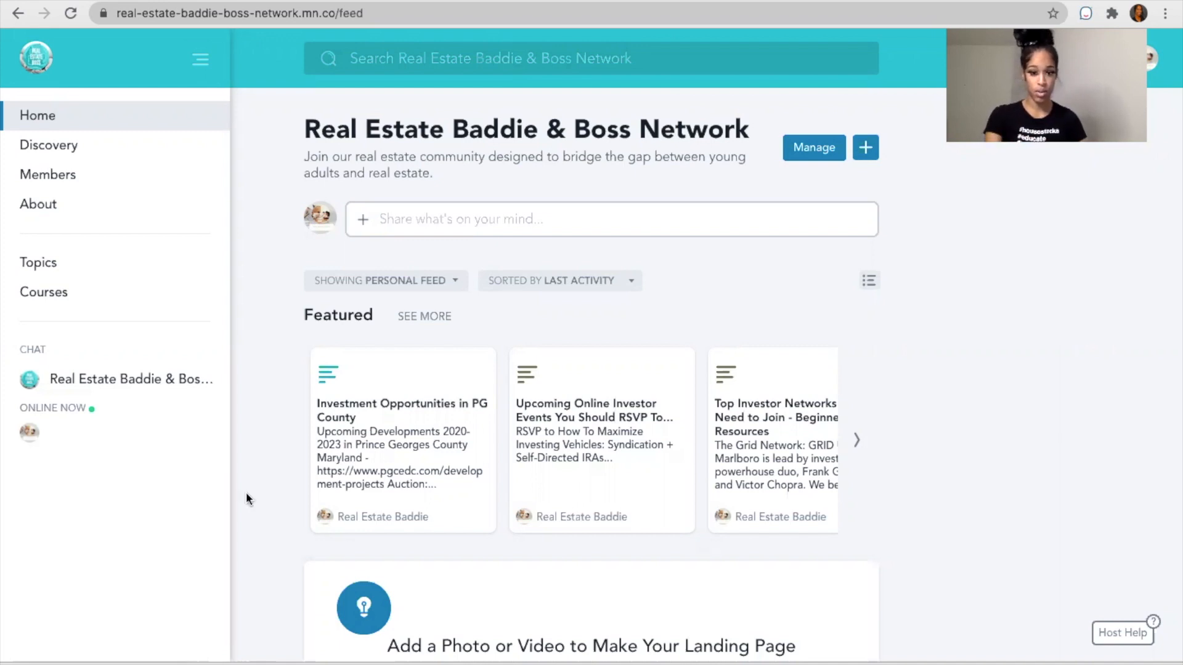
{"action": "mouse_move", "coordinate": [427, 478]}
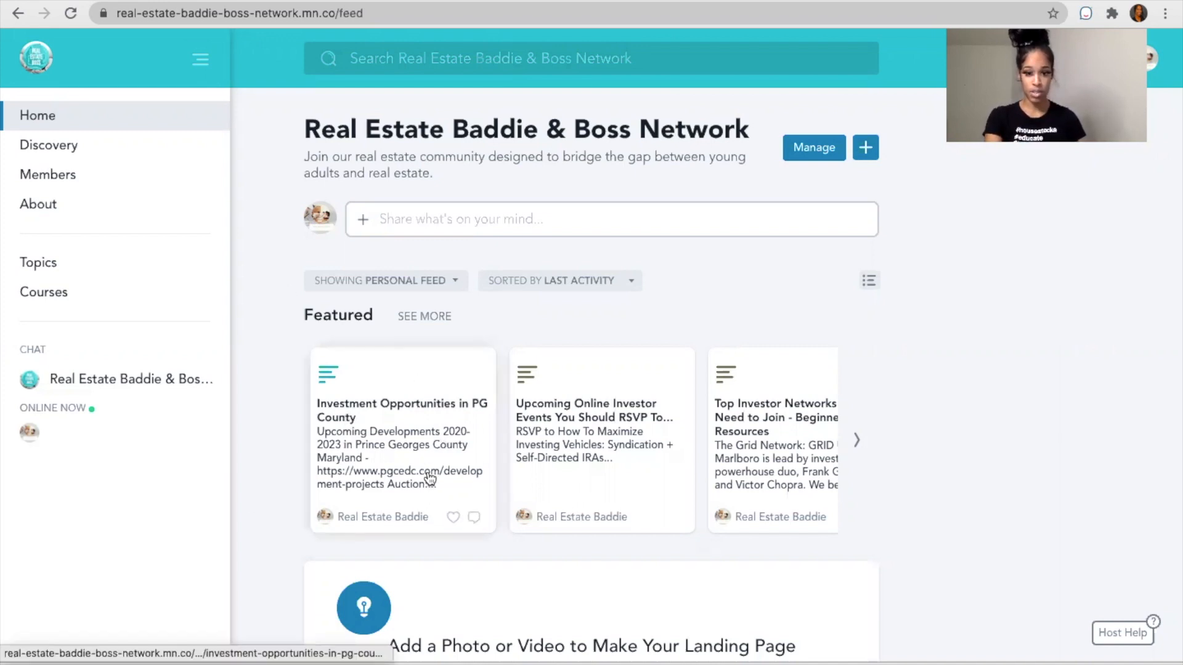
{"action": "mouse_move", "coordinate": [646, 413]}
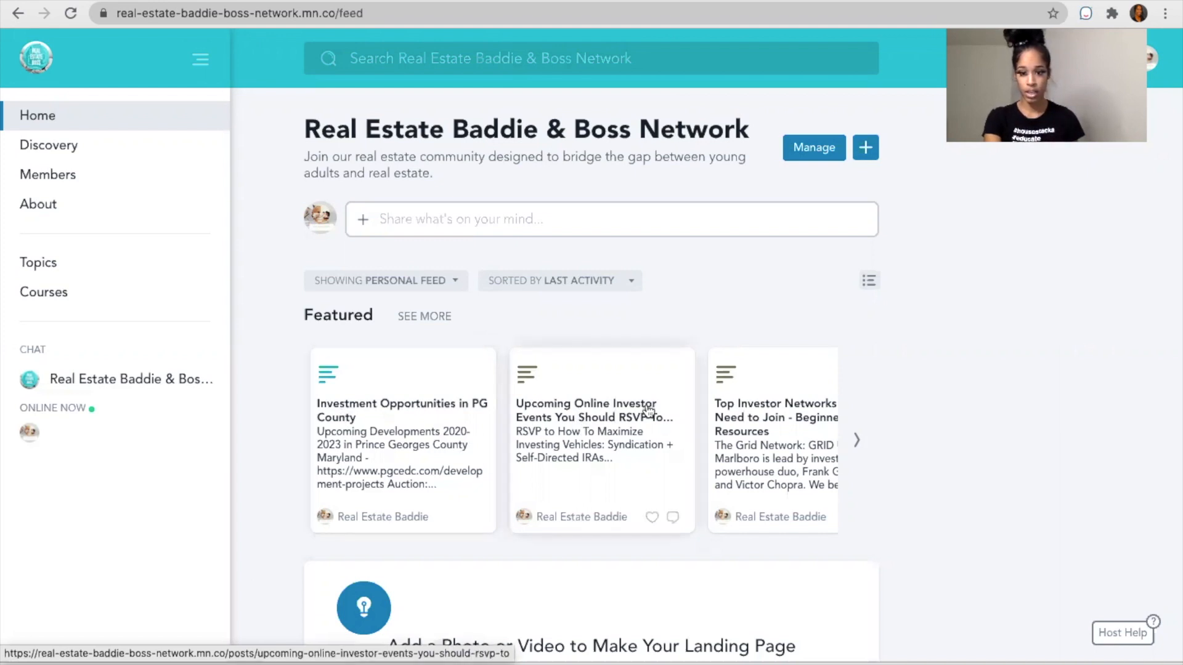
{"action": "mouse_move", "coordinate": [694, 453]}
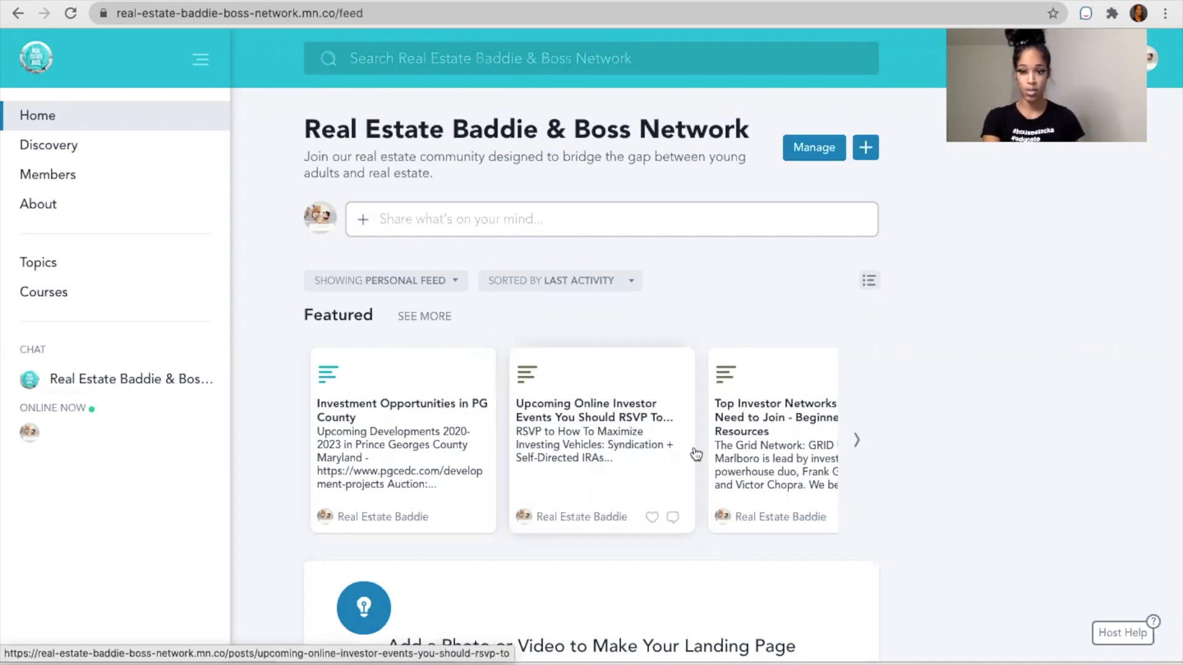
{"action": "mouse_move", "coordinate": [456, 374]}
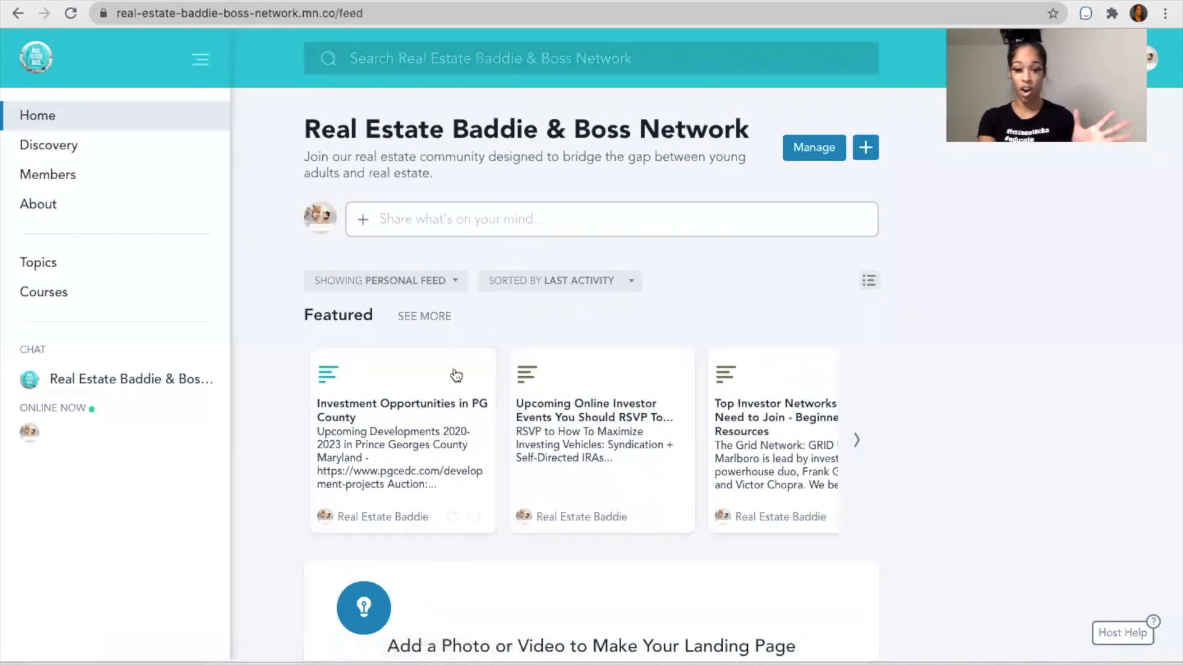
{"action": "mouse_move", "coordinate": [858, 449]}
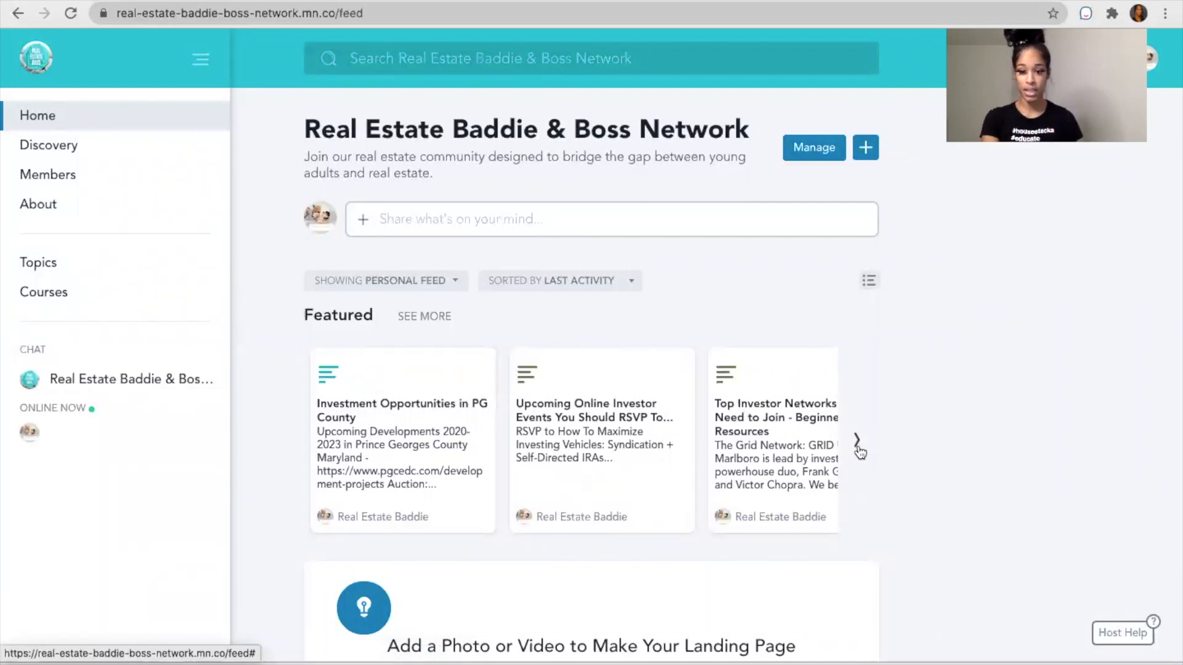
Advance the Featured carousel to reveal the Top Online Real Estate Course - Link post
{"action": "left_click", "coordinate": [860, 444]}
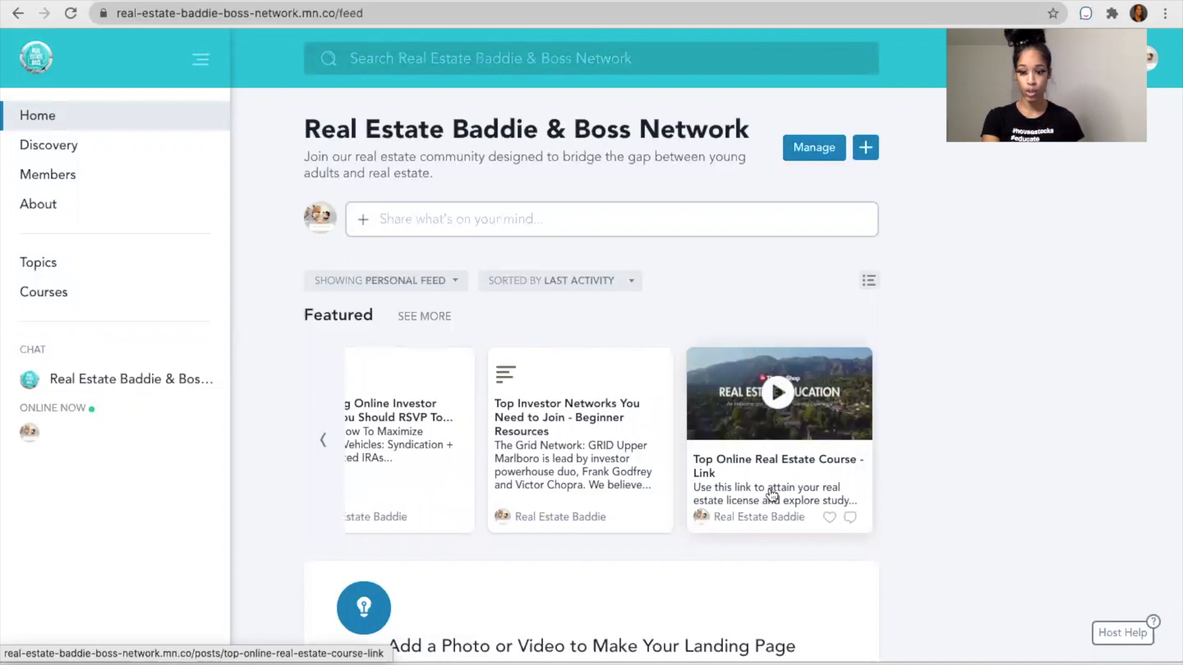
{"action": "mouse_move", "coordinate": [777, 520]}
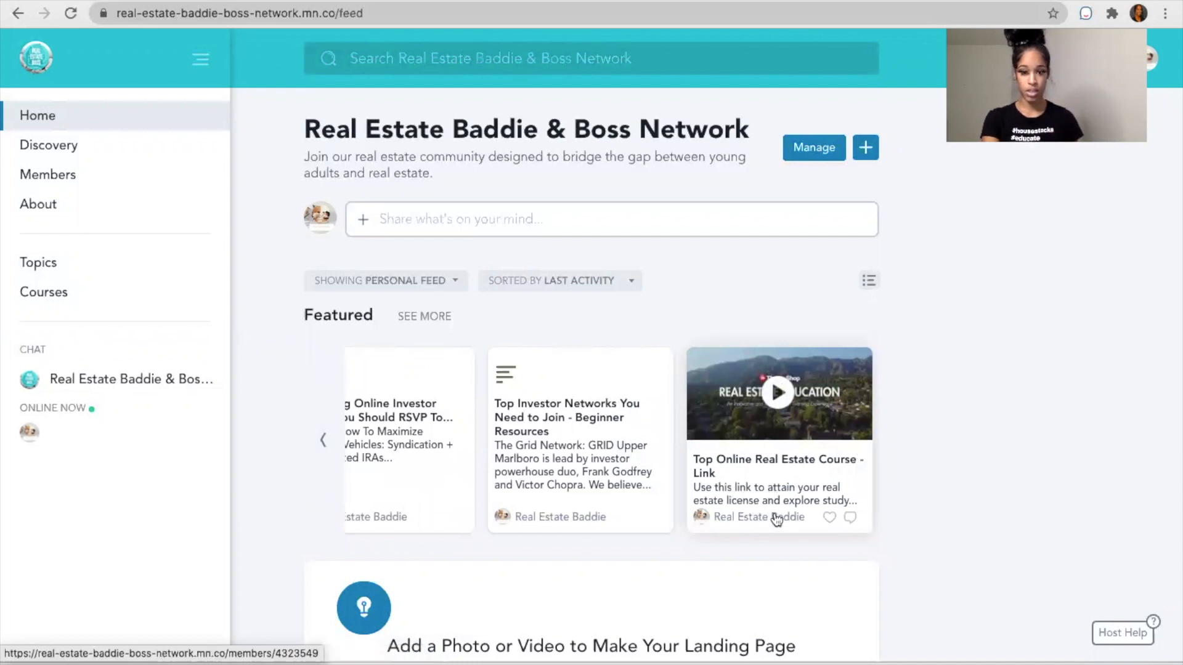
{"action": "mouse_move", "coordinate": [571, 405]}
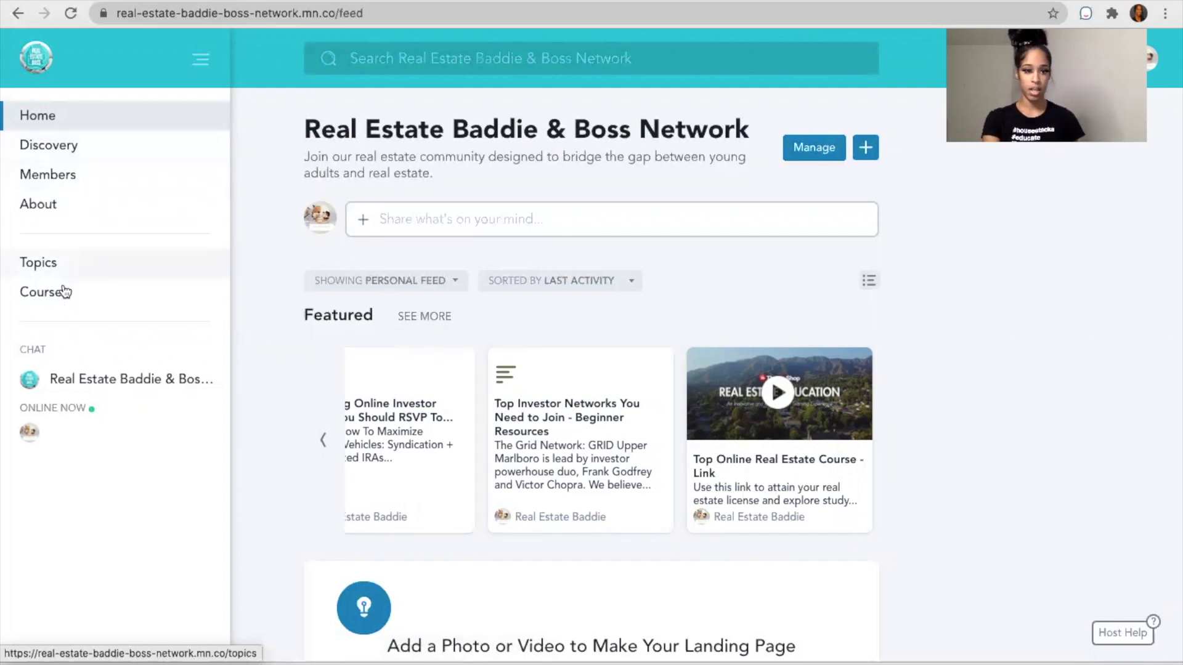
Go to the network's Courses list and enter The Beginner Real Estate Agent course
{"action": "left_click", "coordinate": [44, 292]}
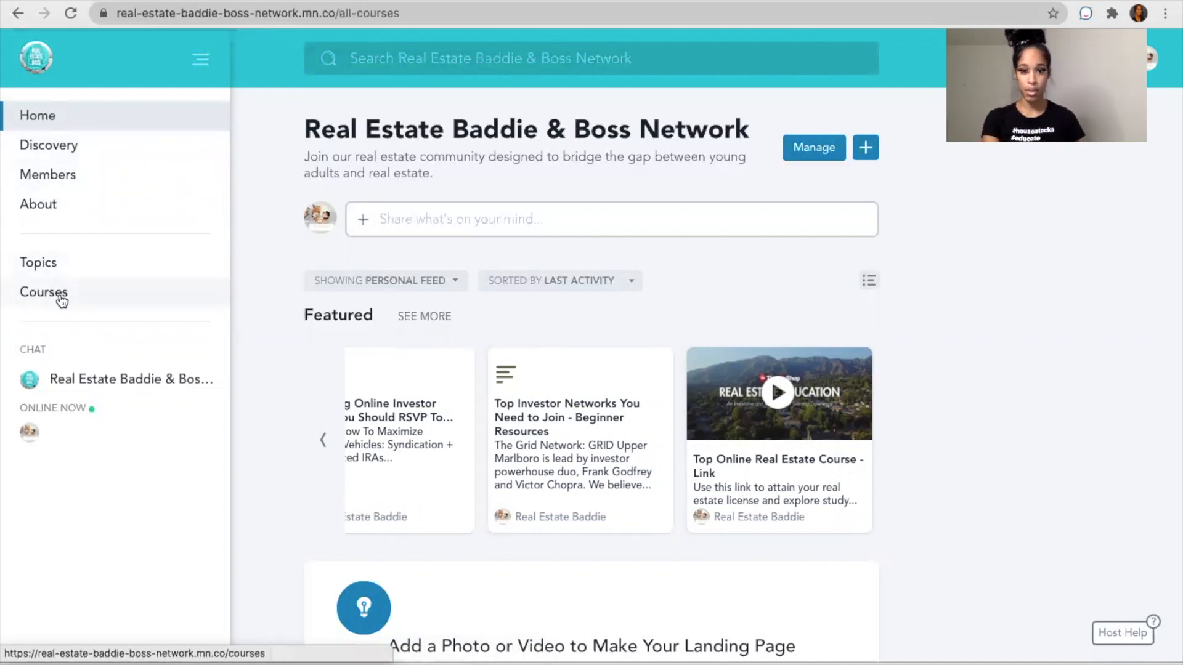
{"action": "left_click", "coordinate": [43, 292]}
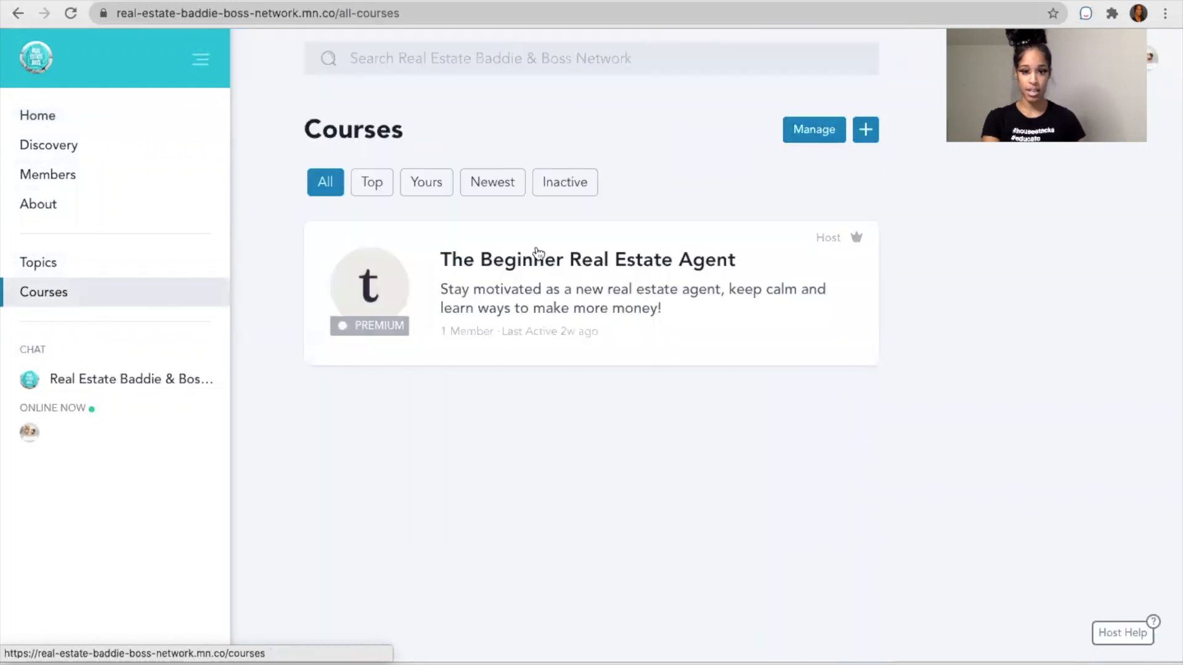
{"action": "mouse_move", "coordinate": [664, 329]}
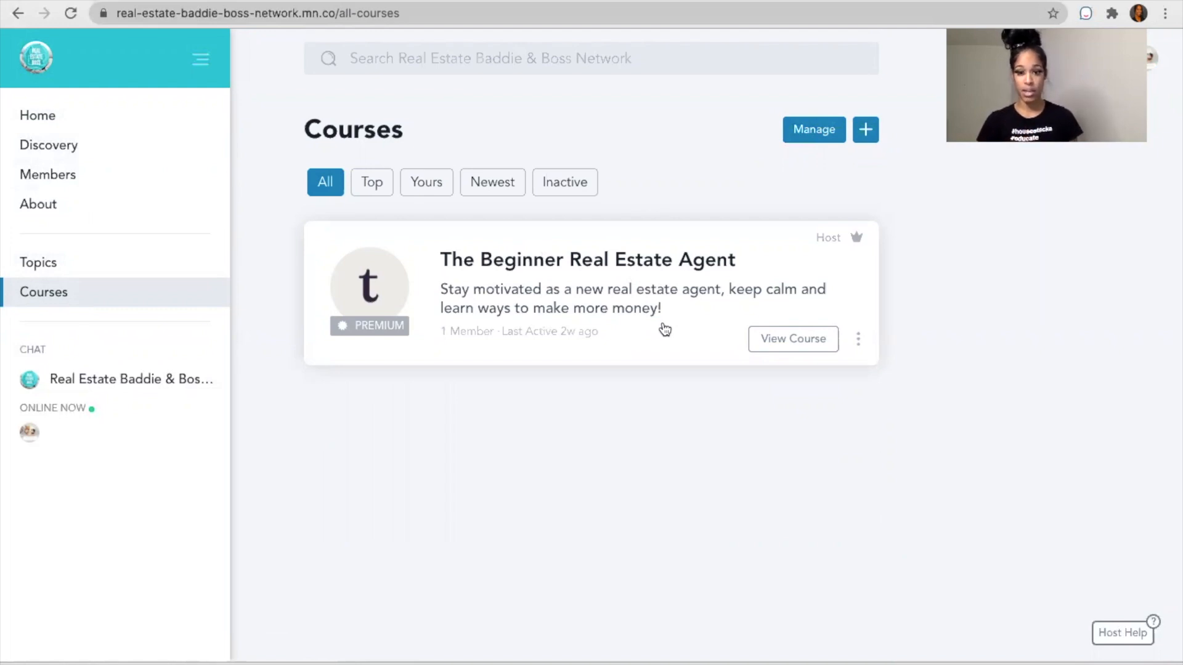
{"action": "mouse_move", "coordinate": [792, 339]}
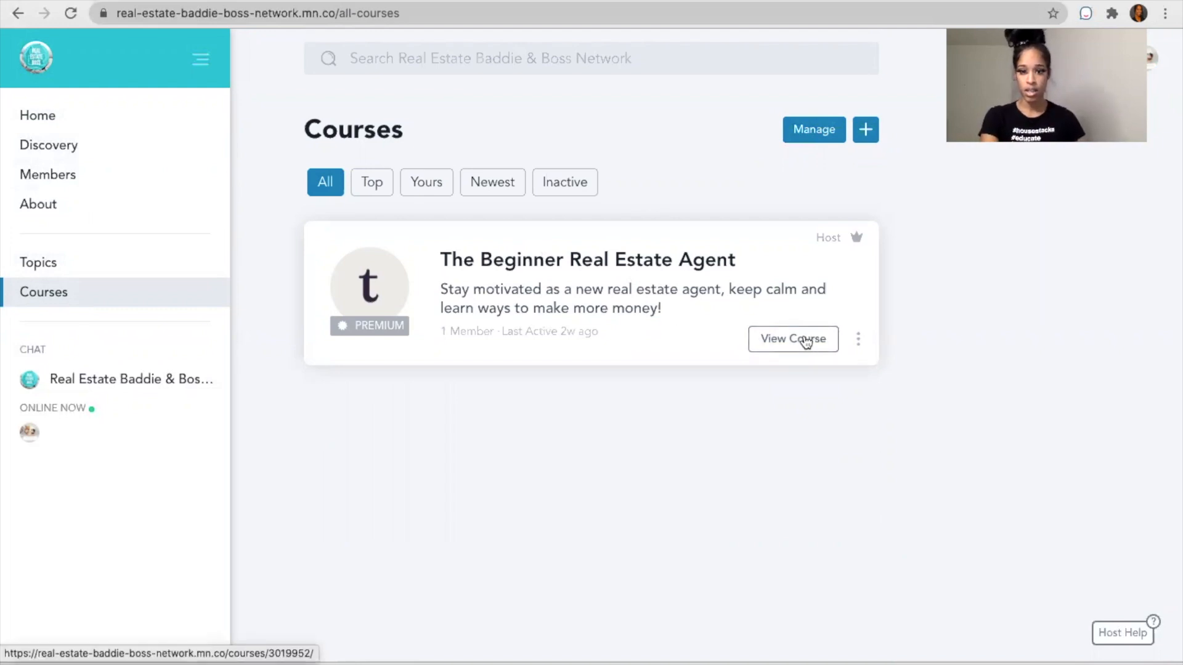
{"action": "left_click", "coordinate": [792, 339]}
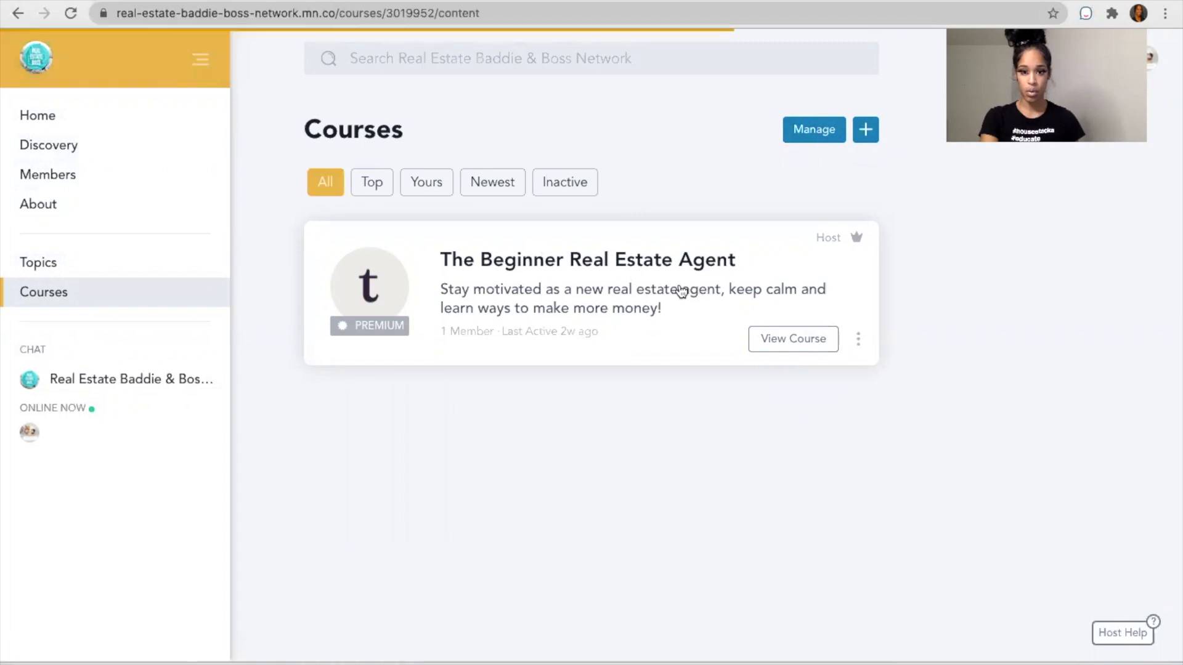
Review the course's Overview lessons, then switch to its Activity Feed
{"action": "left_click", "coordinate": [792, 337]}
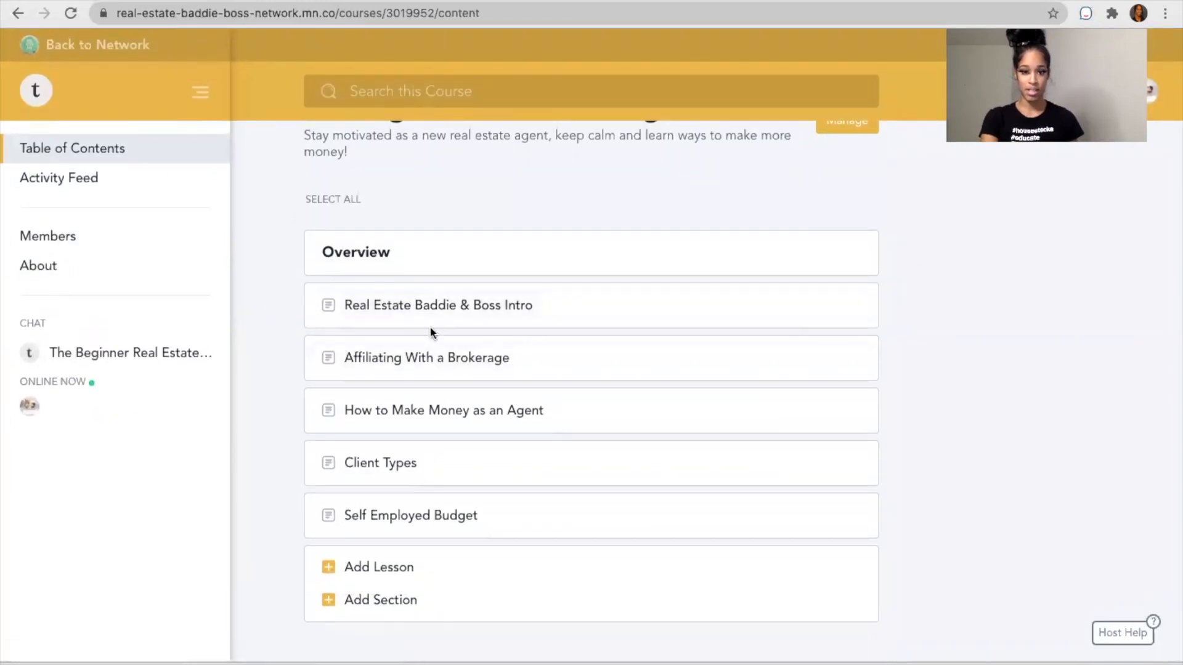
{"action": "mouse_move", "coordinate": [550, 330]}
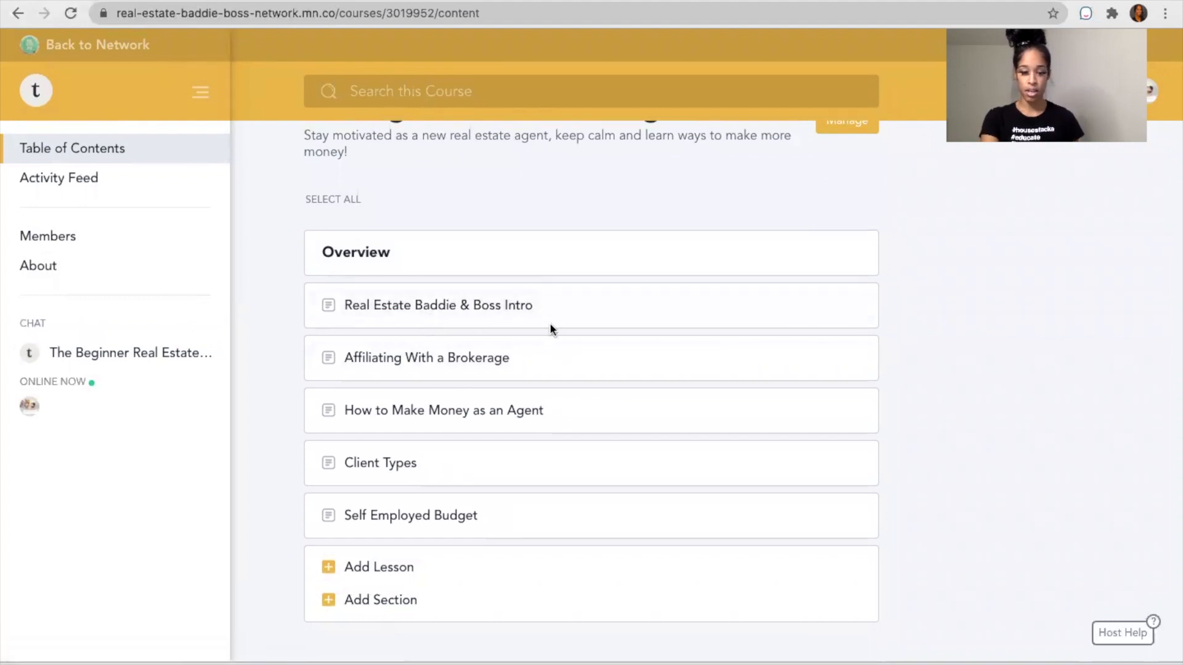
{"action": "mouse_move", "coordinate": [446, 386]}
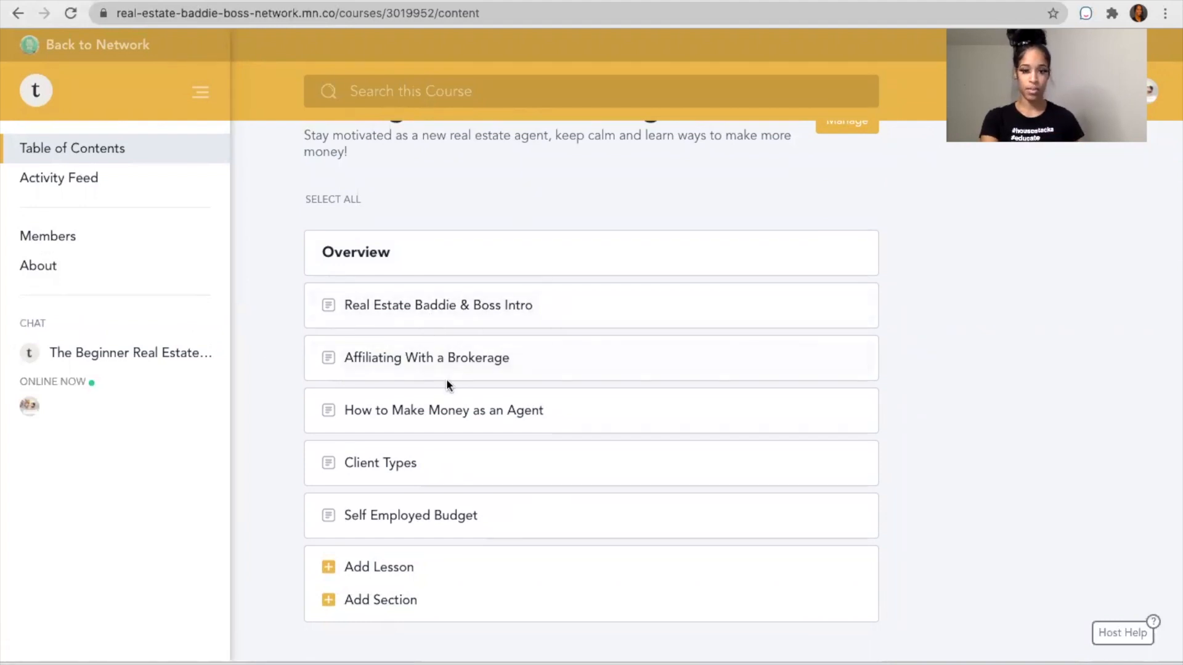
{"action": "mouse_move", "coordinate": [567, 437]}
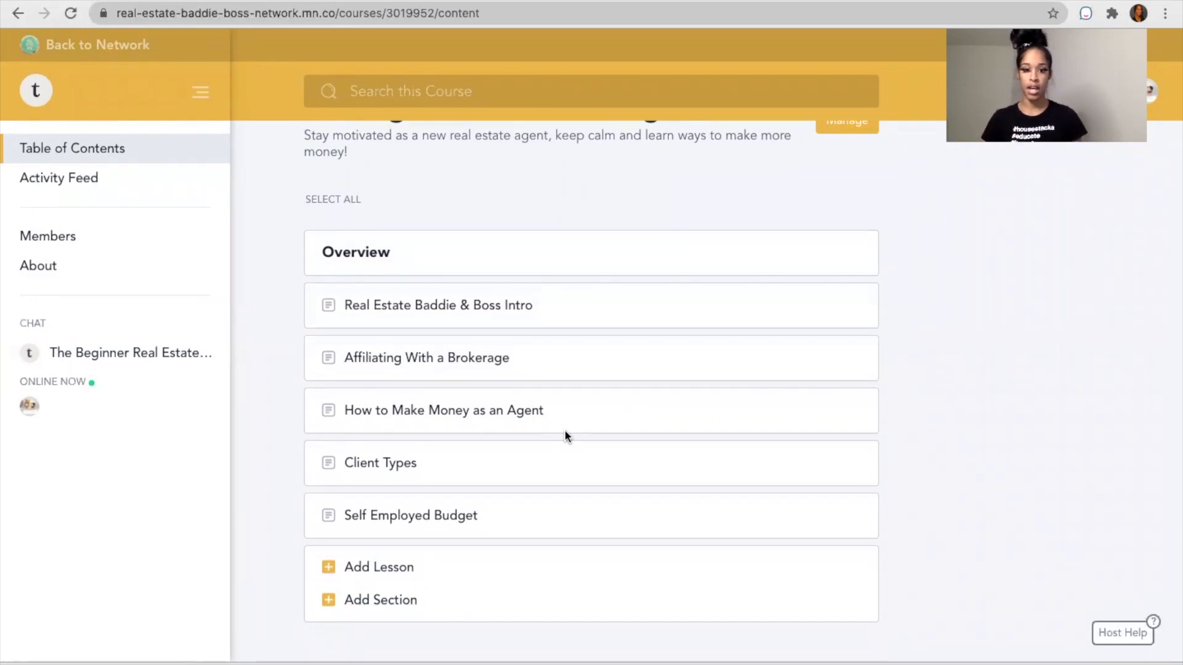
{"action": "mouse_move", "coordinate": [381, 462]}
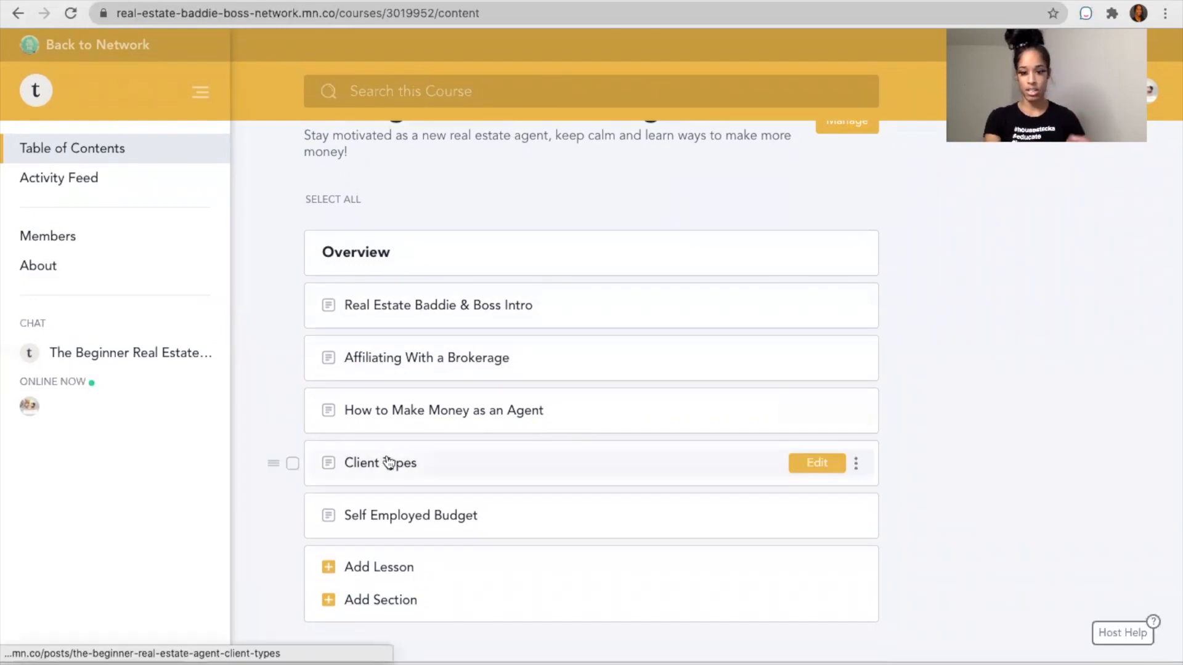
{"action": "mouse_move", "coordinate": [409, 515]}
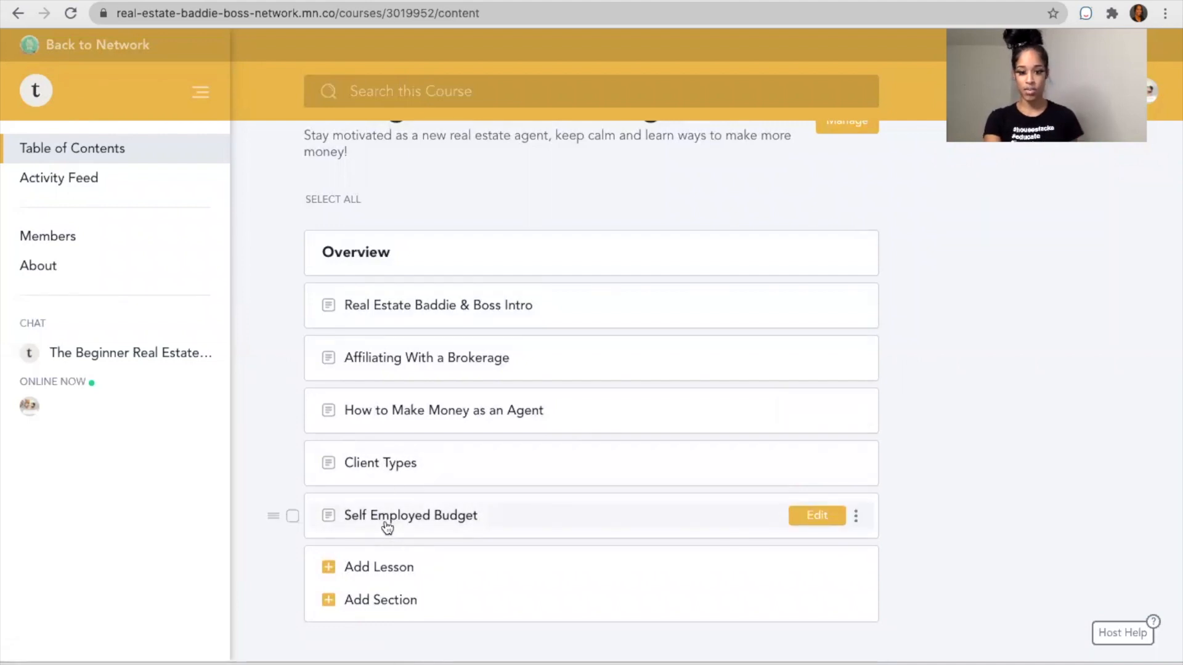
{"action": "mouse_move", "coordinate": [452, 526]}
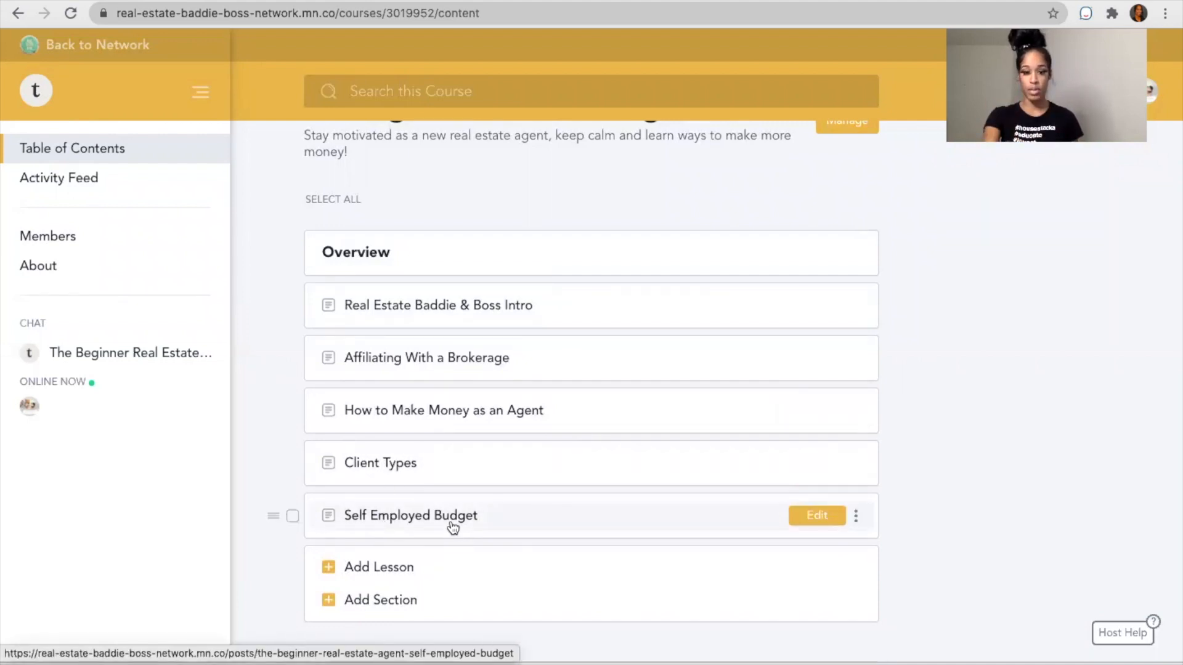
{"action": "mouse_move", "coordinate": [380, 462]}
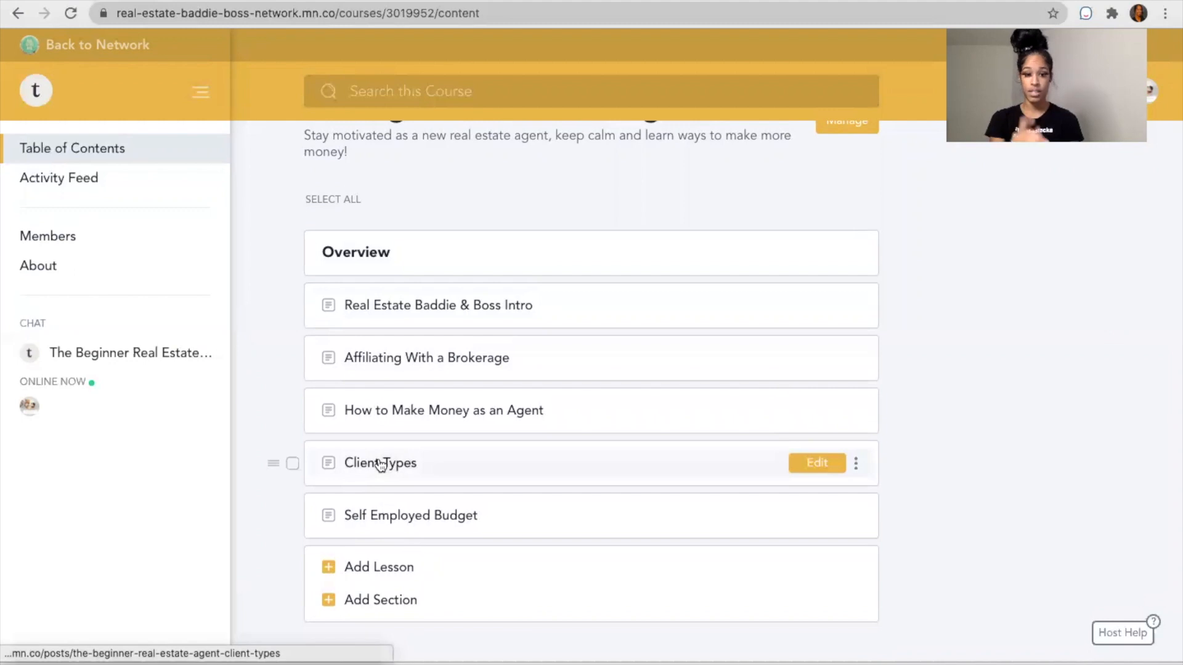
{"action": "mouse_move", "coordinate": [40, 255]}
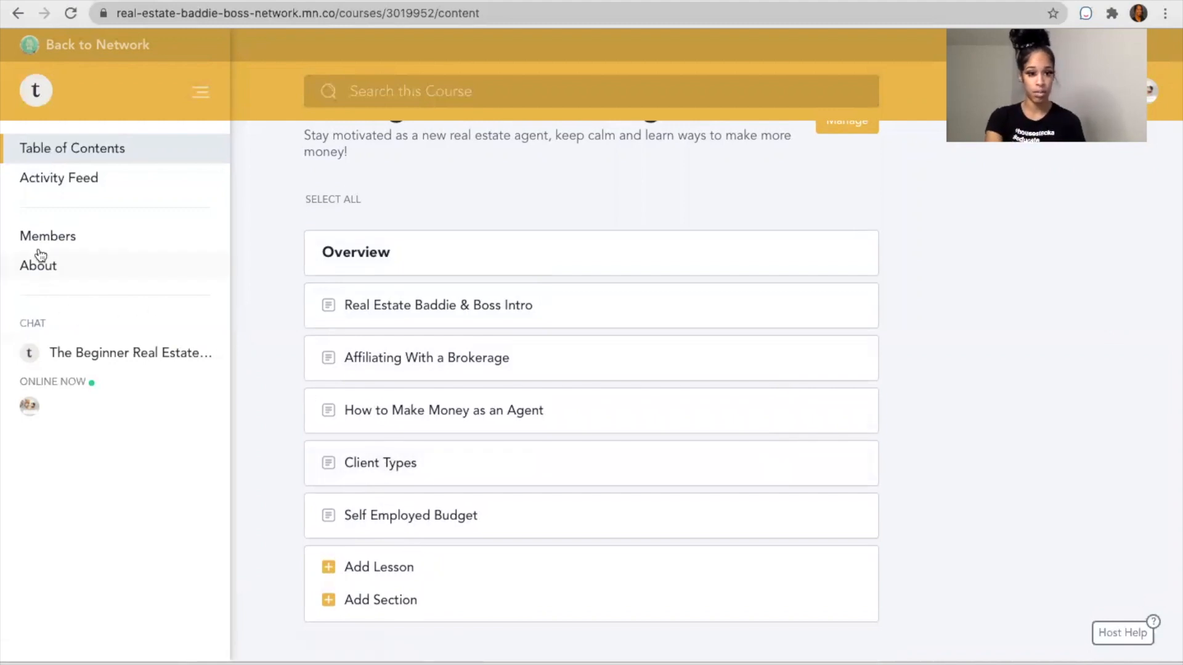
{"action": "left_click", "coordinate": [59, 178]}
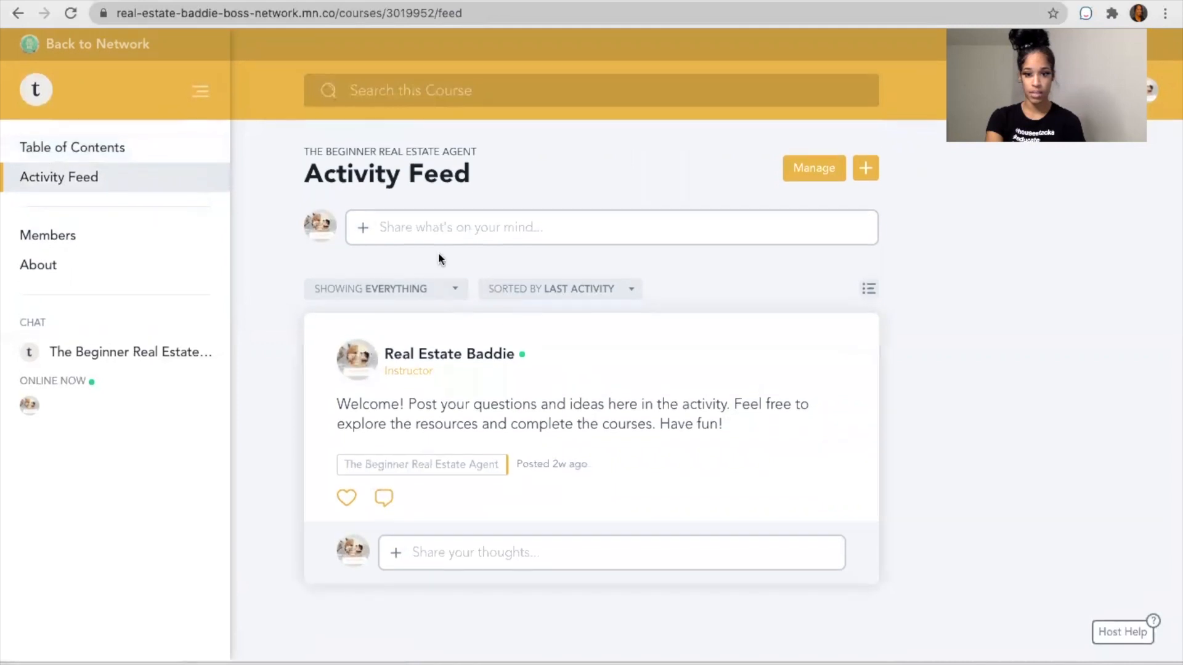
{"action": "mouse_move", "coordinate": [513, 589]}
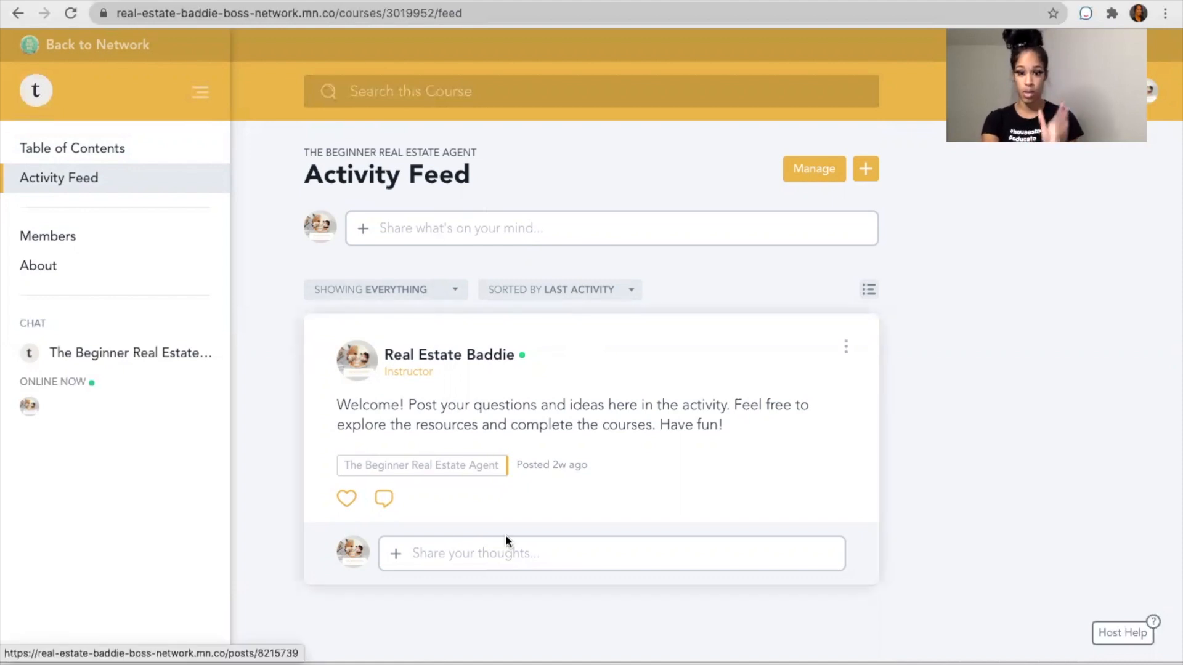
{"action": "mouse_move", "coordinate": [48, 236]}
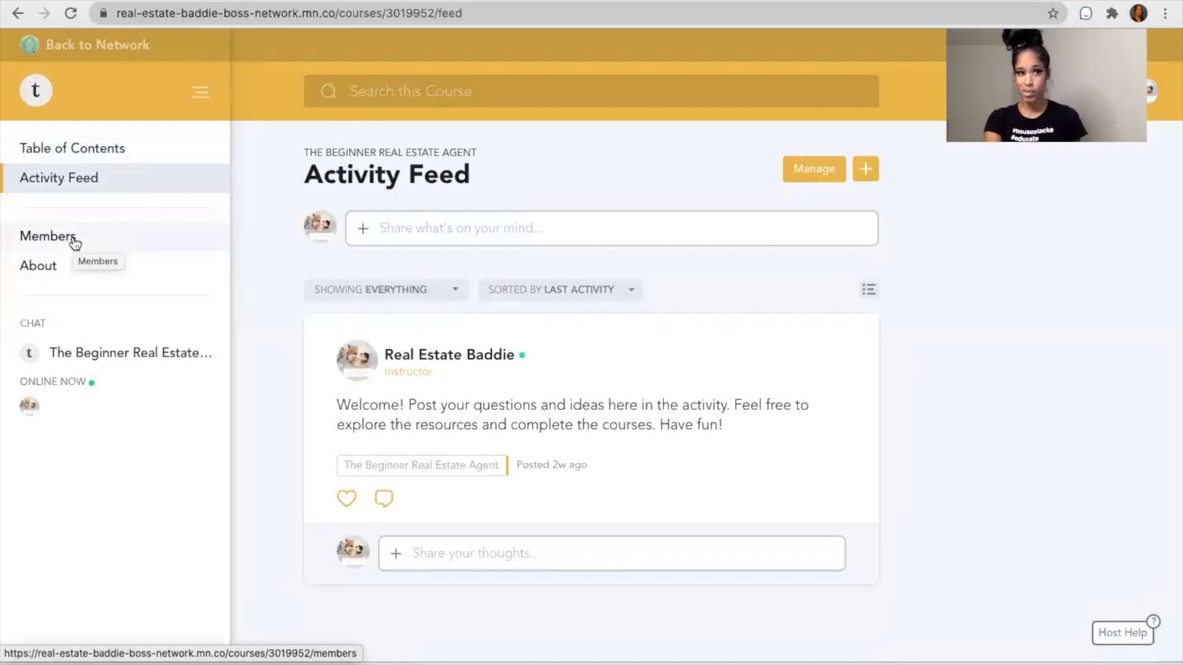
{"action": "mouse_move", "coordinate": [74, 249]}
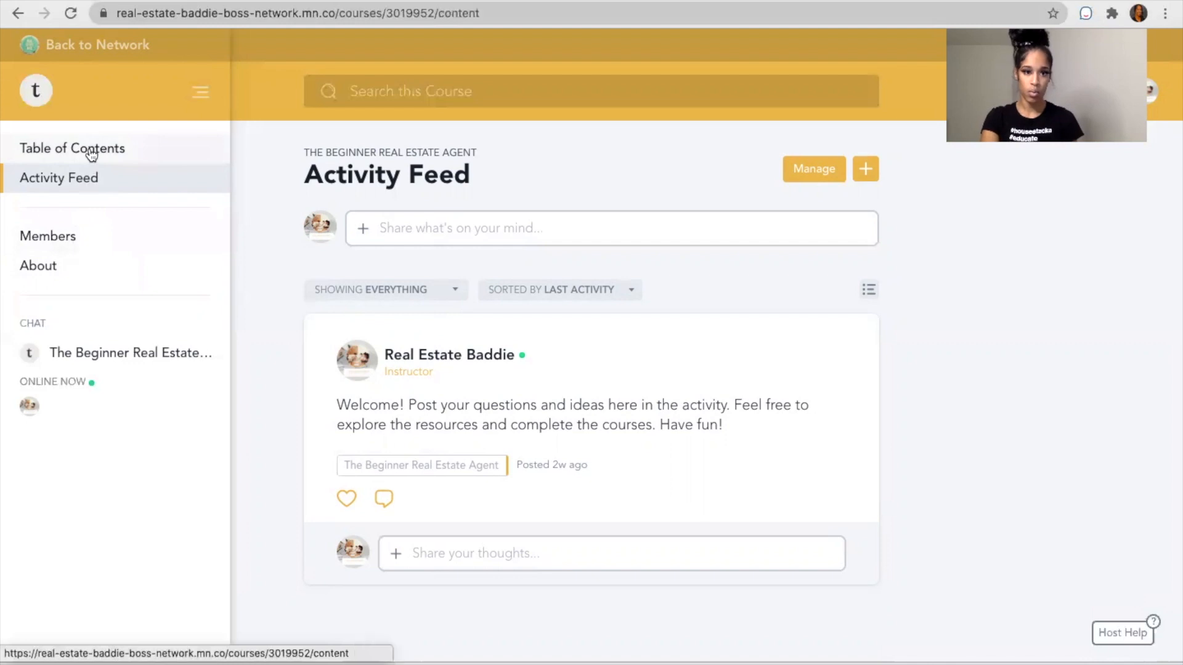
After reading the welcome post, return to the course's Table of Contents
{"action": "left_click", "coordinate": [72, 148]}
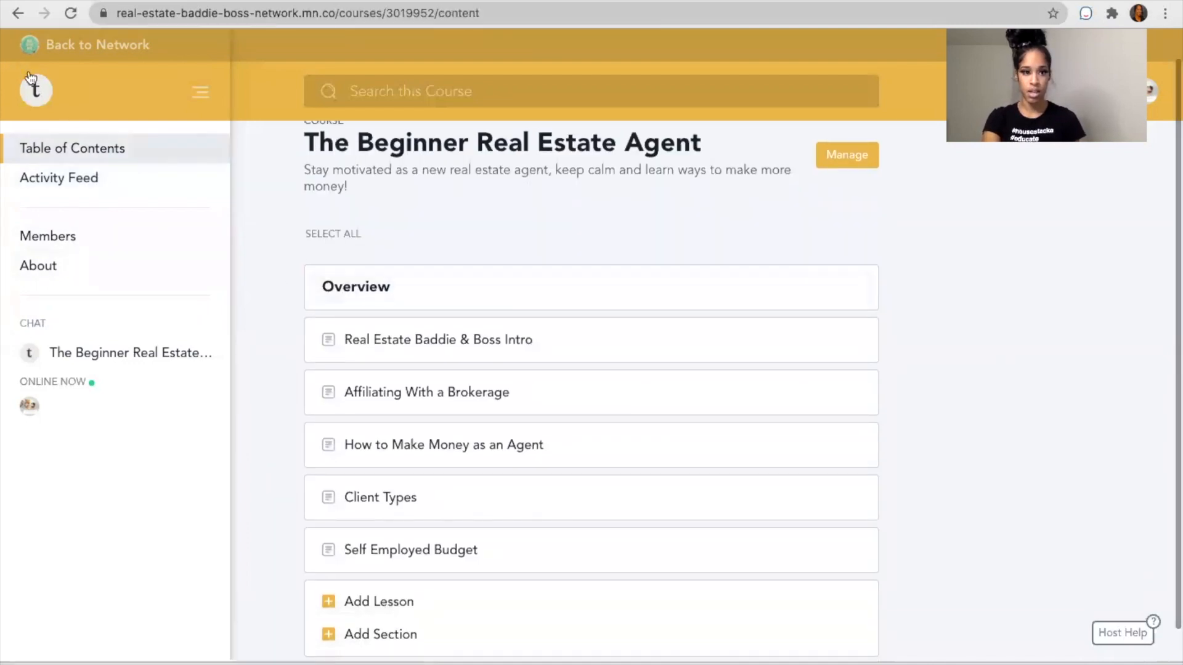
Leave the course for the network's Courses page filtered to Top
{"action": "left_click", "coordinate": [99, 44]}
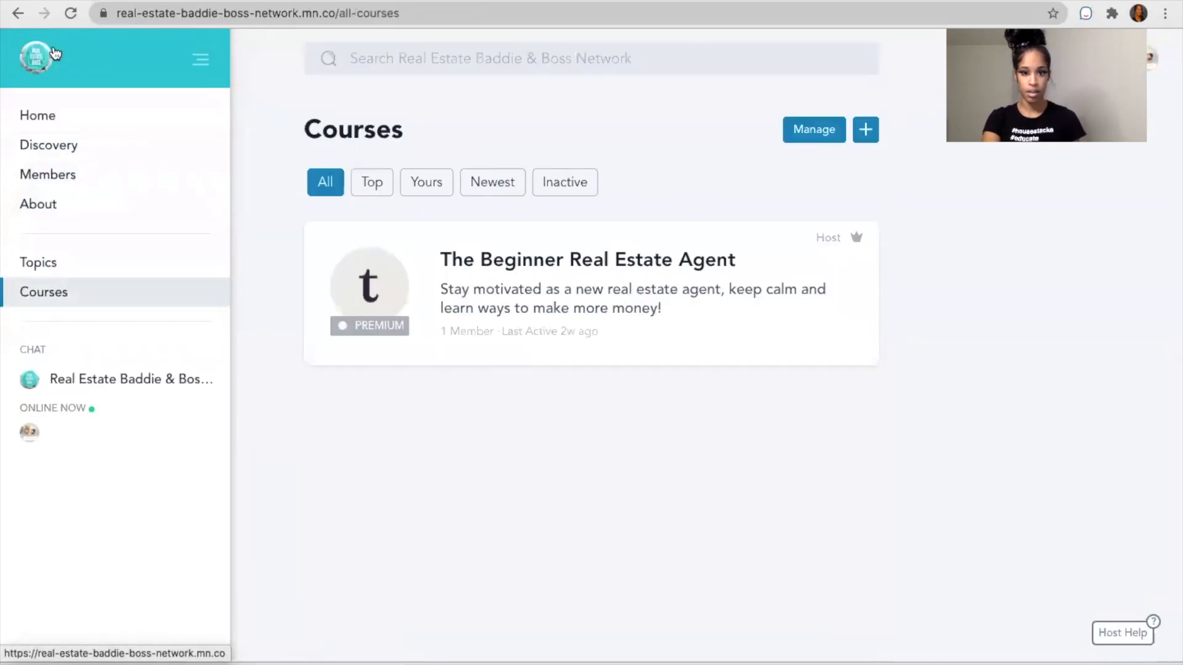
{"action": "left_click", "coordinate": [370, 183]}
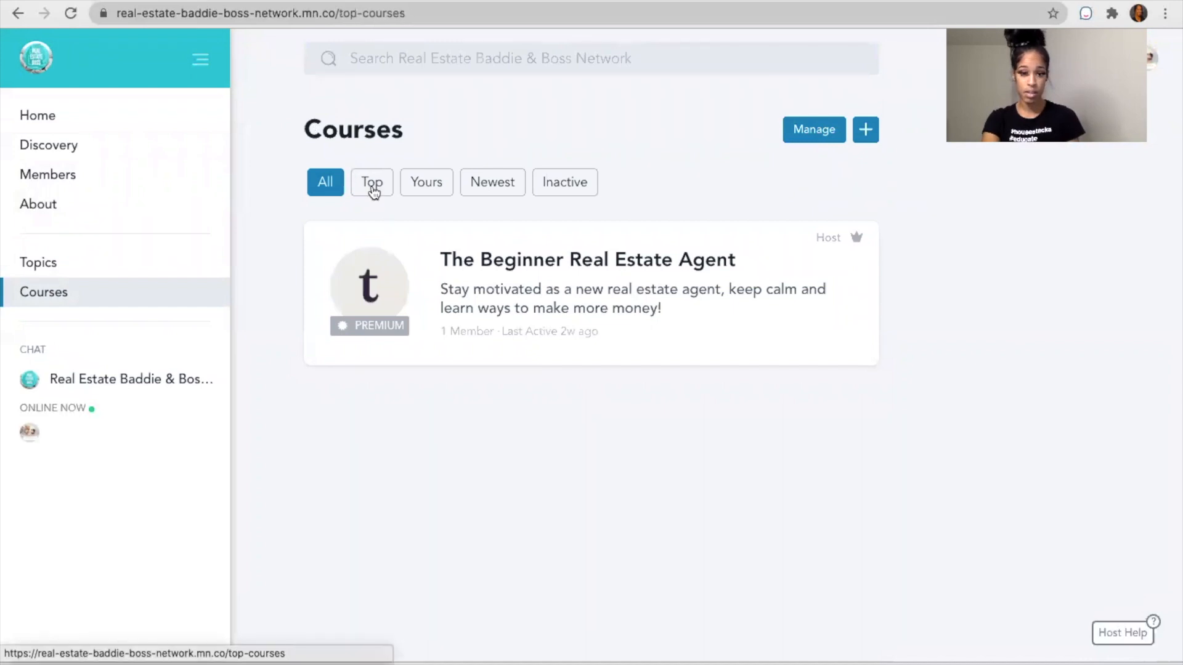
{"action": "left_click", "coordinate": [370, 183]}
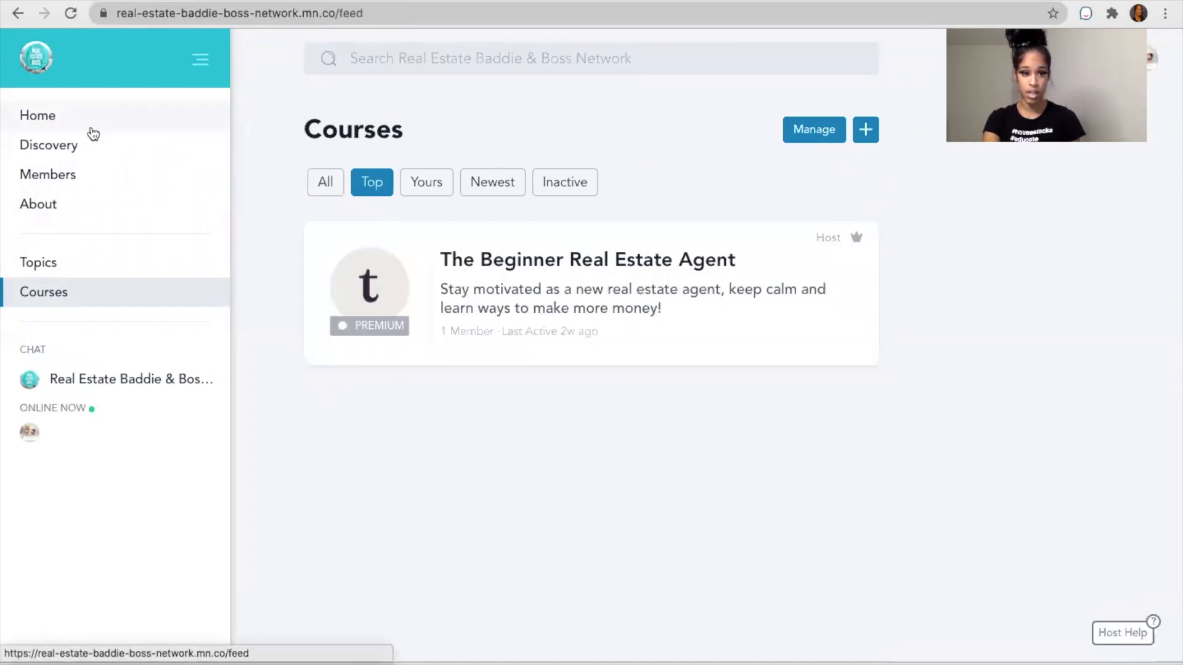
Return to the network home feed and skim its posts
{"action": "left_click", "coordinate": [37, 115]}
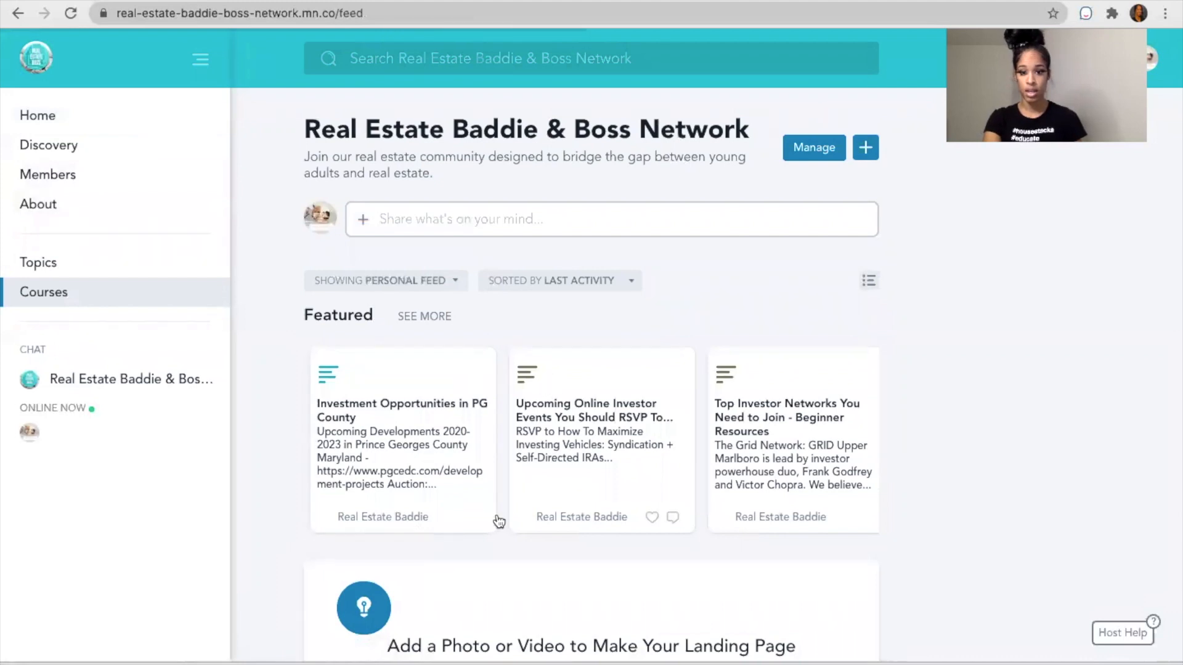
{"action": "scroll", "scroll_direction": "down", "scroll_amount": 3}
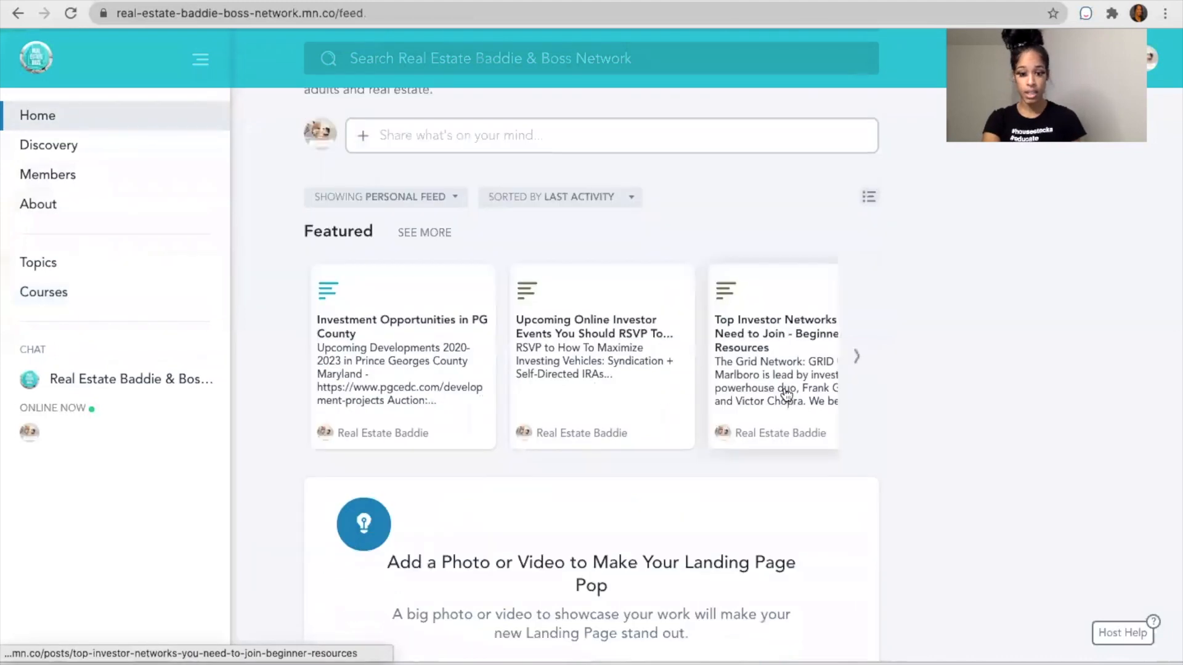
{"action": "scroll", "scroll_direction": "down", "scroll_amount": 3}
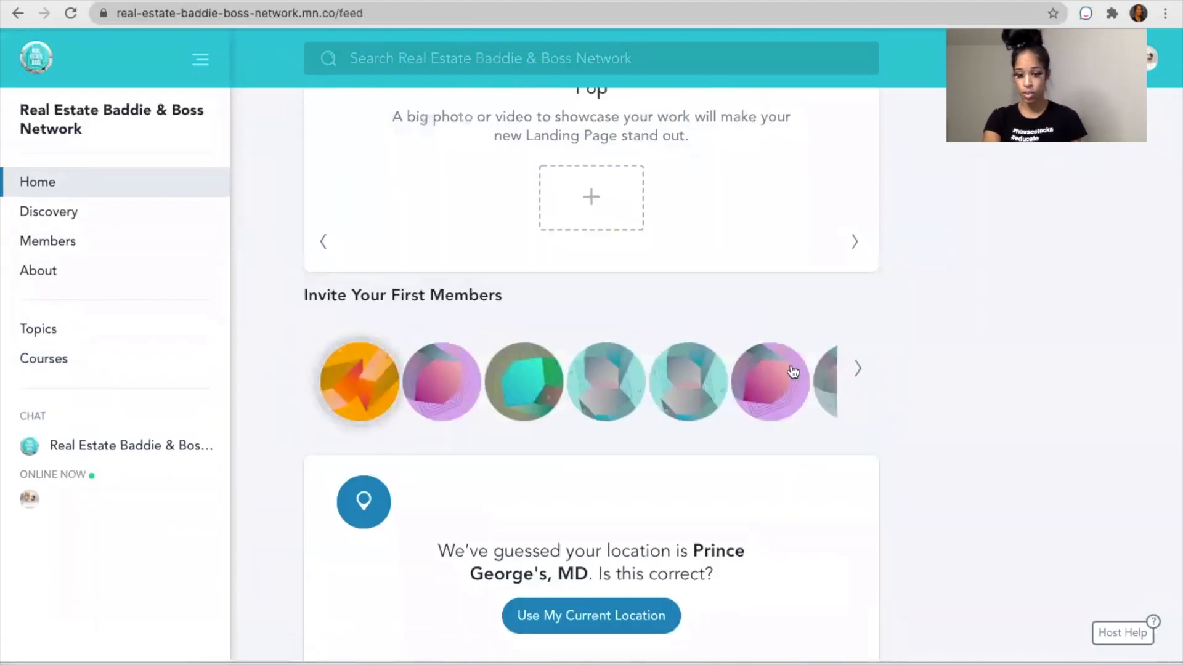
{"action": "scroll", "scroll_direction": "up", "scroll_amount": 3}
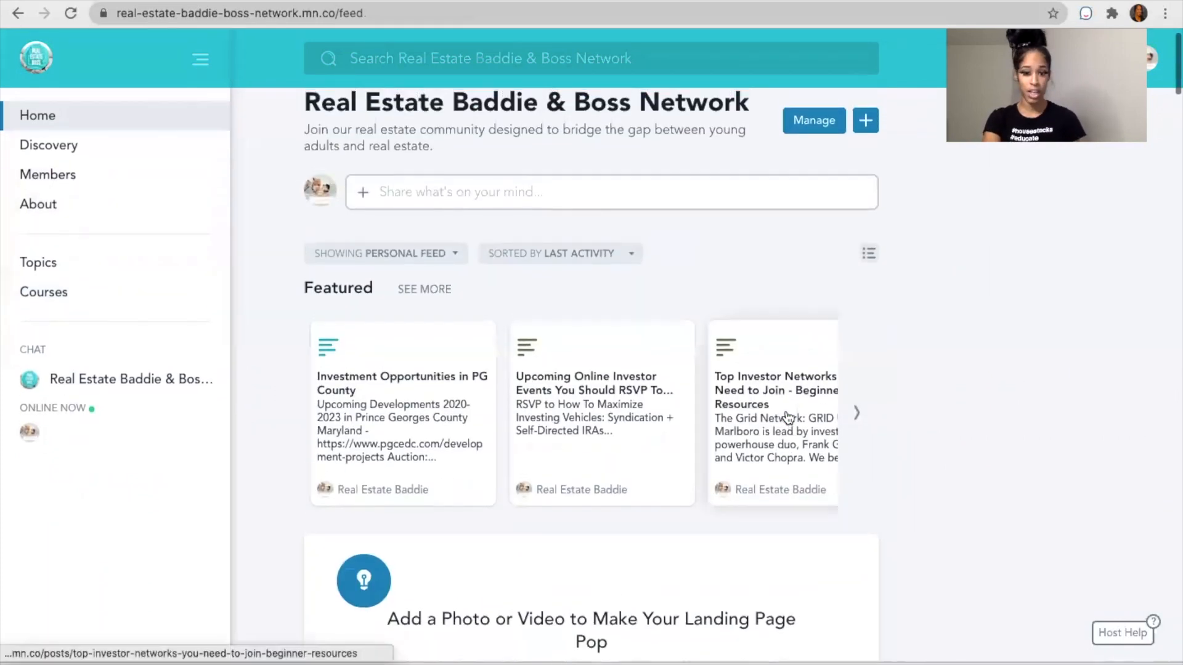
{"action": "scroll", "scroll_direction": "up", "scroll_amount": 3}
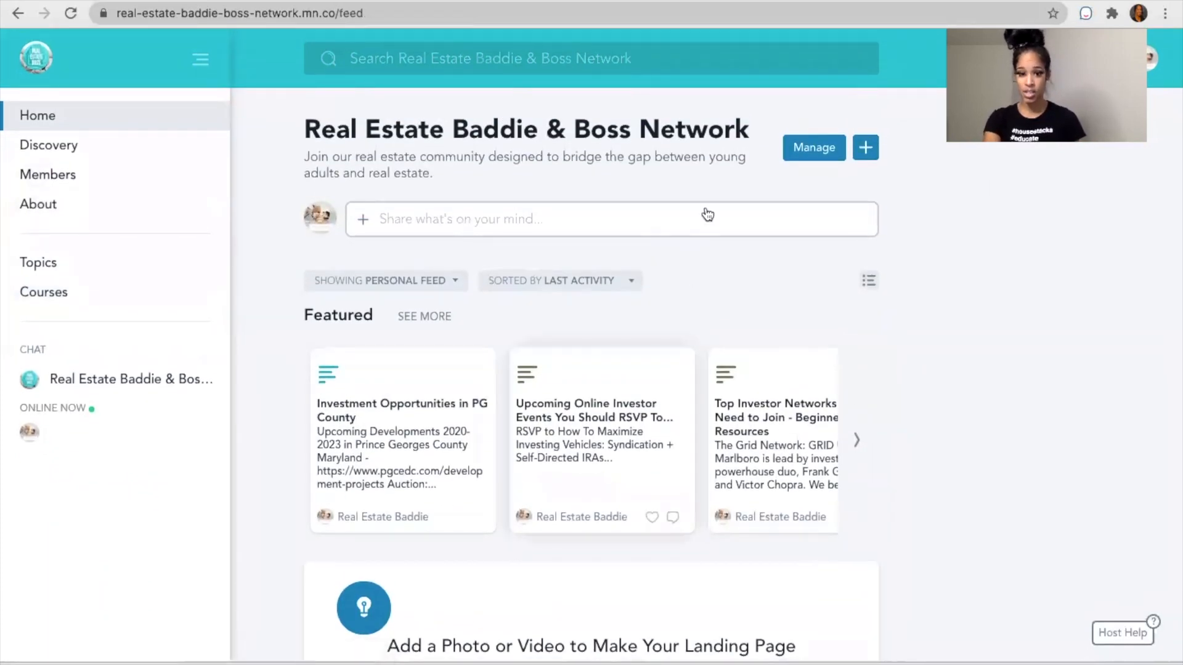
Draft a post reading 'Hey Lauren, have a question' and expand it to a full article
{"action": "left_click", "coordinate": [529, 220]}
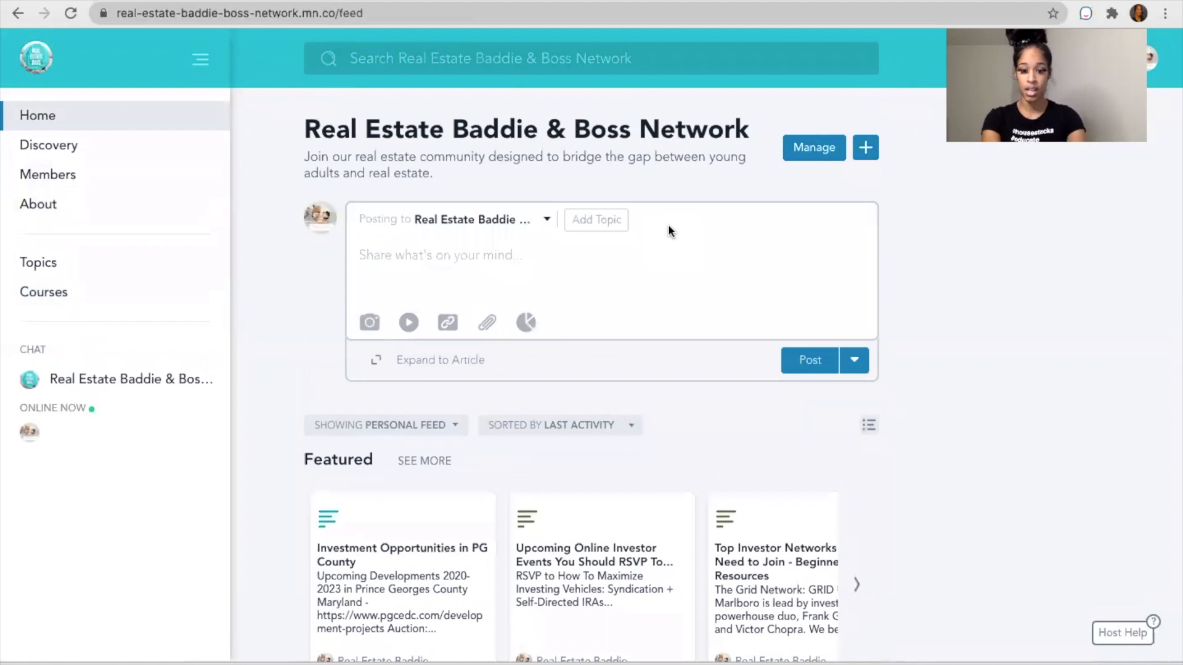
{"action": "type", "text": "Hey Lauren, have a question"}
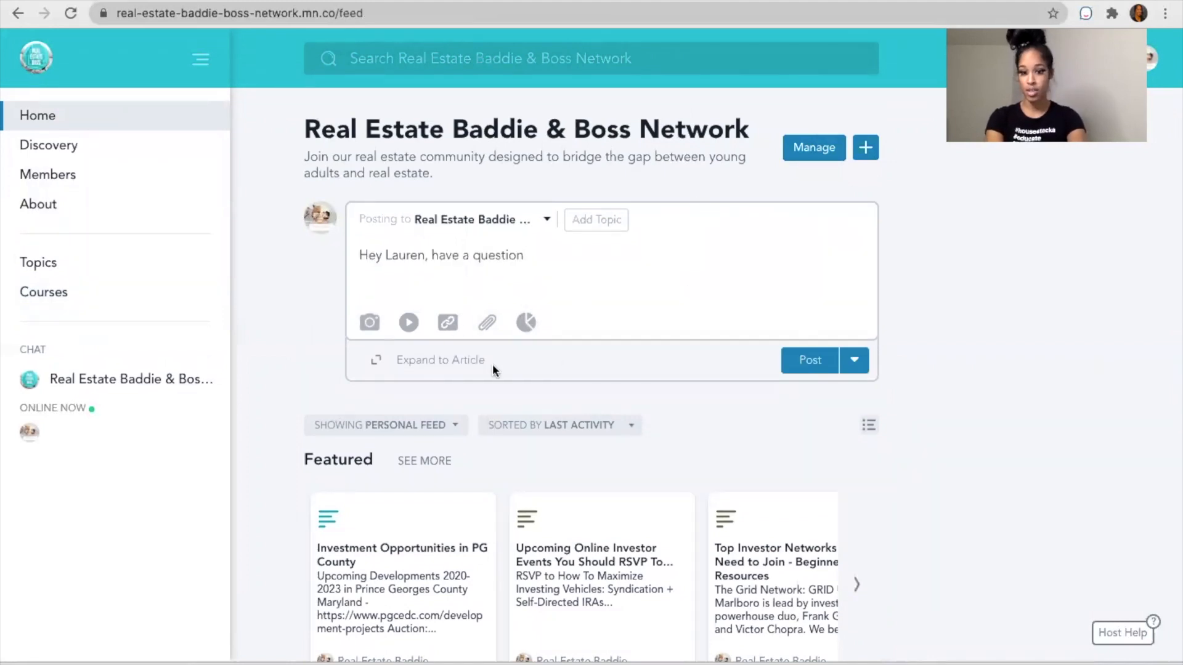
{"action": "left_click", "coordinate": [440, 360]}
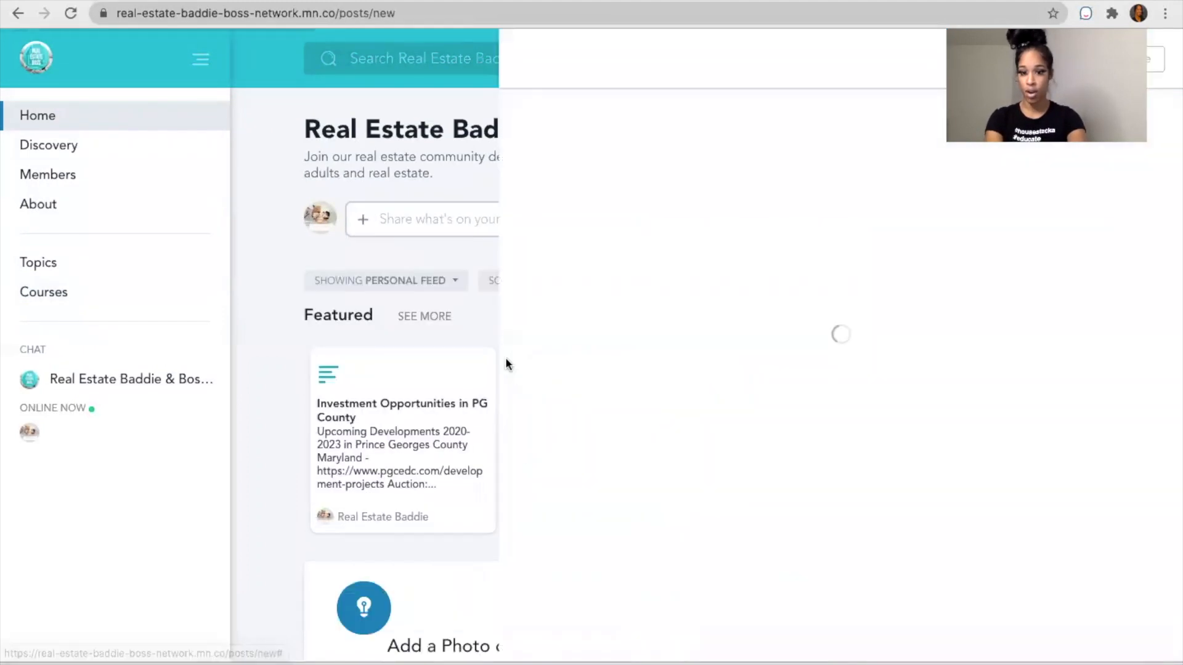